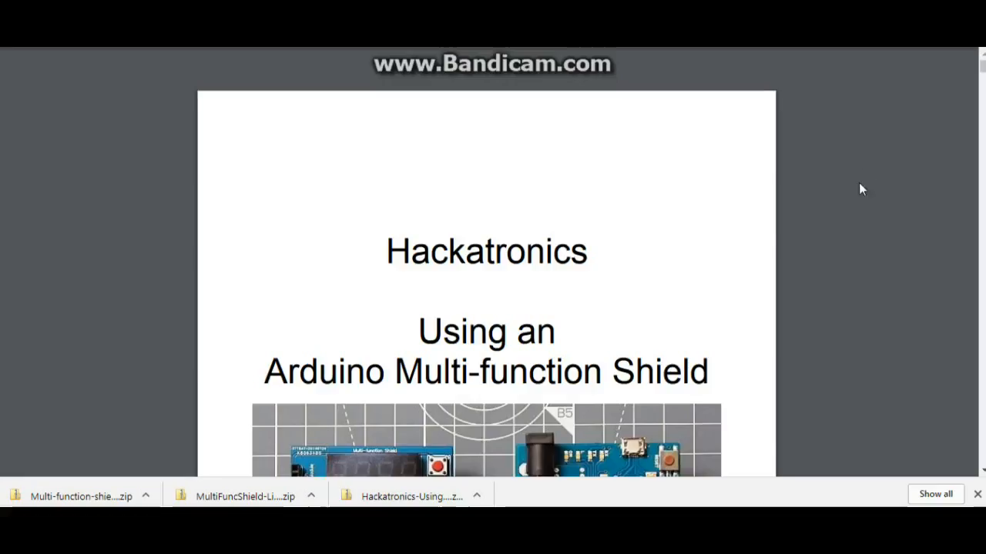
mouse_move(786, 191)
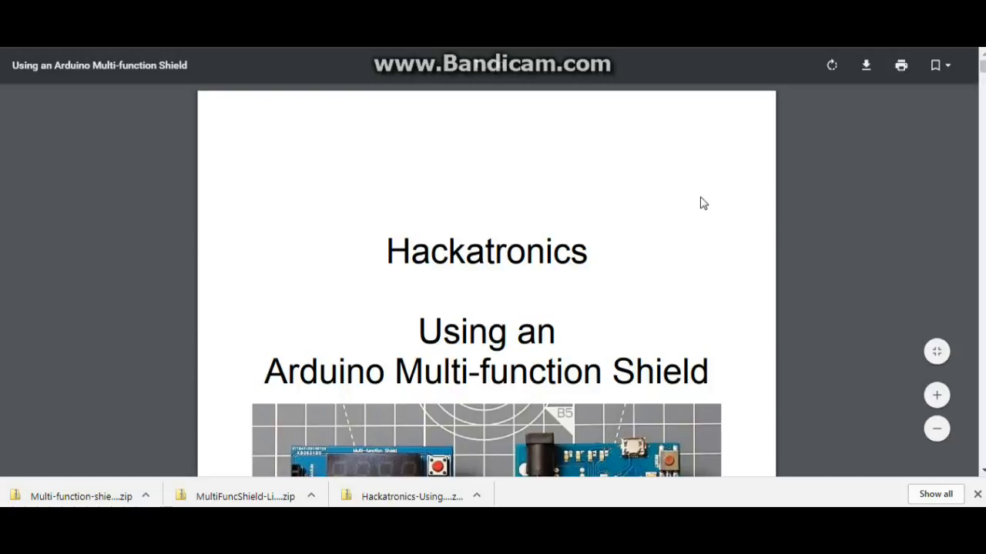
Scroll from the title page through page 2 to 'Installing the multi-function shield library'
scroll(down, 3)
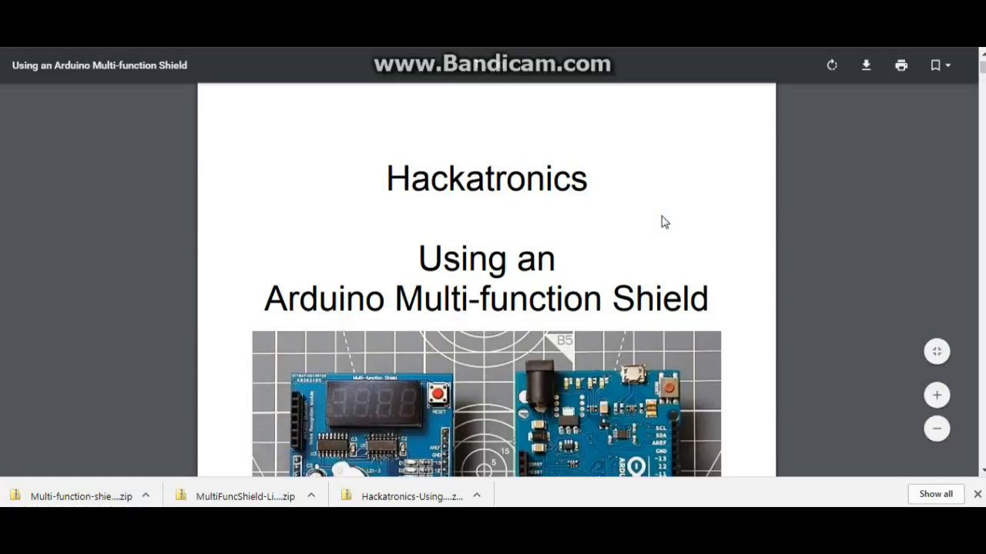
scroll(down, 3)
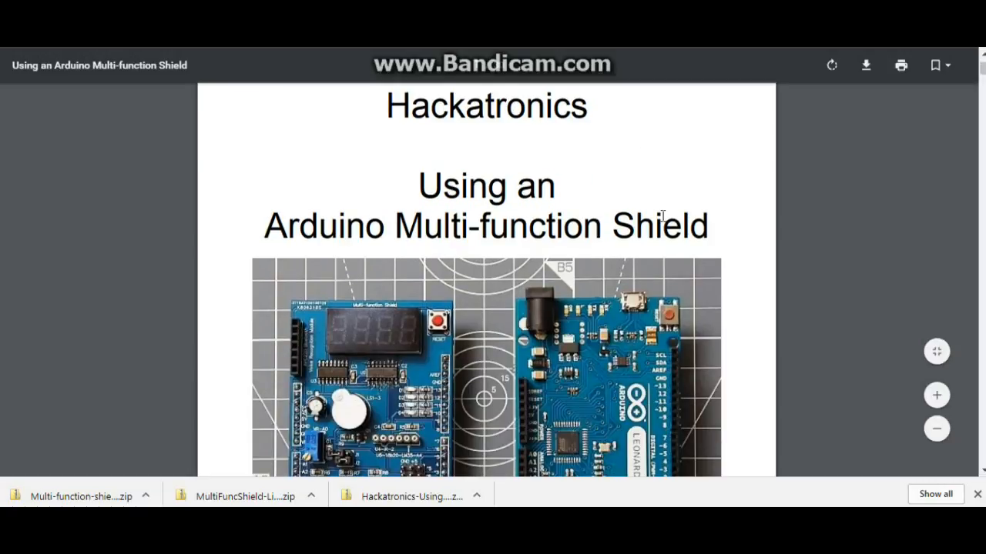
scroll(down, 3)
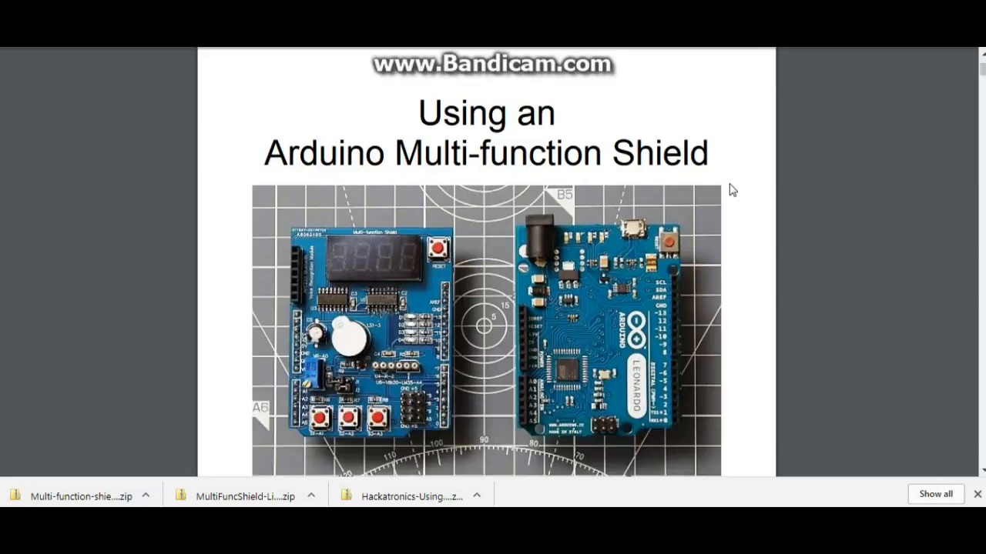
scroll(down, 3)
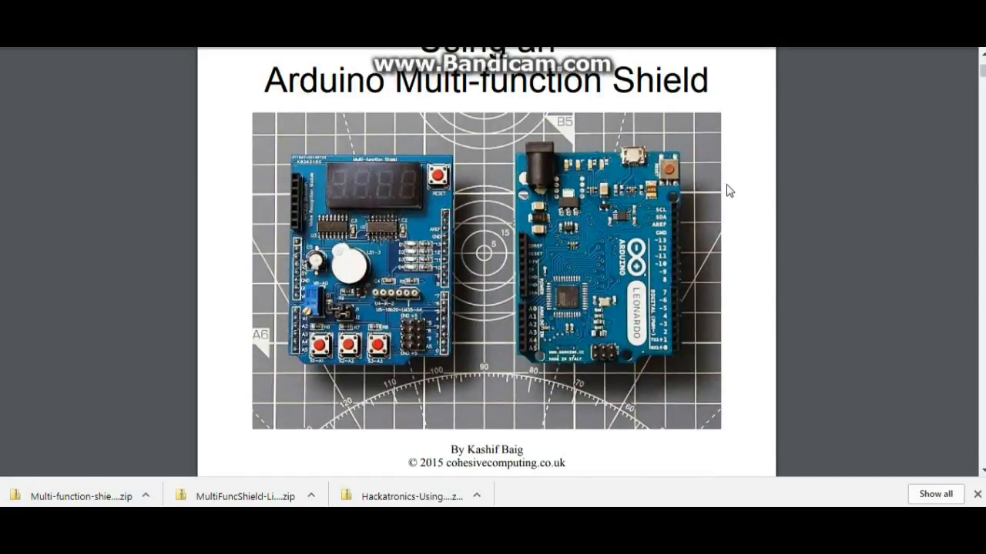
scroll(down, 3)
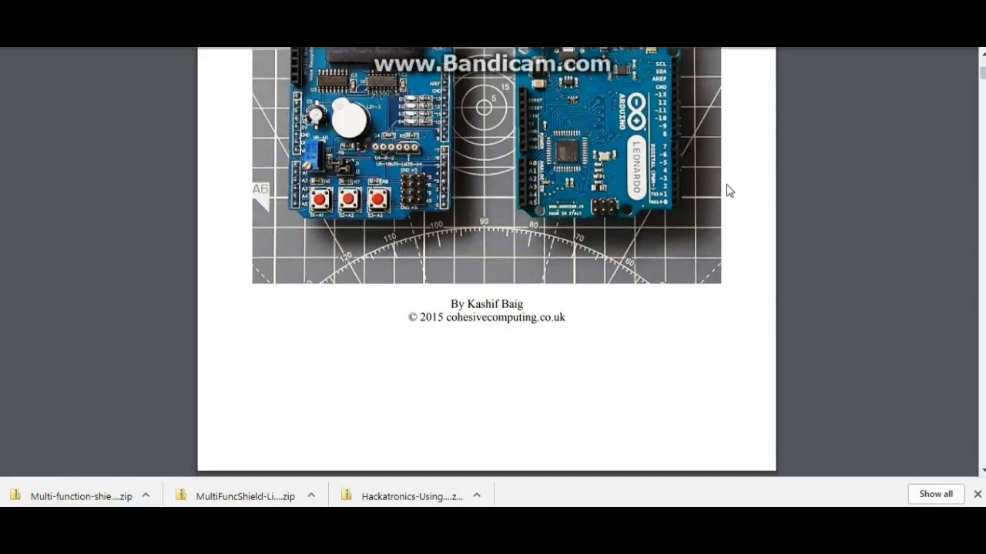
scroll(down, 3)
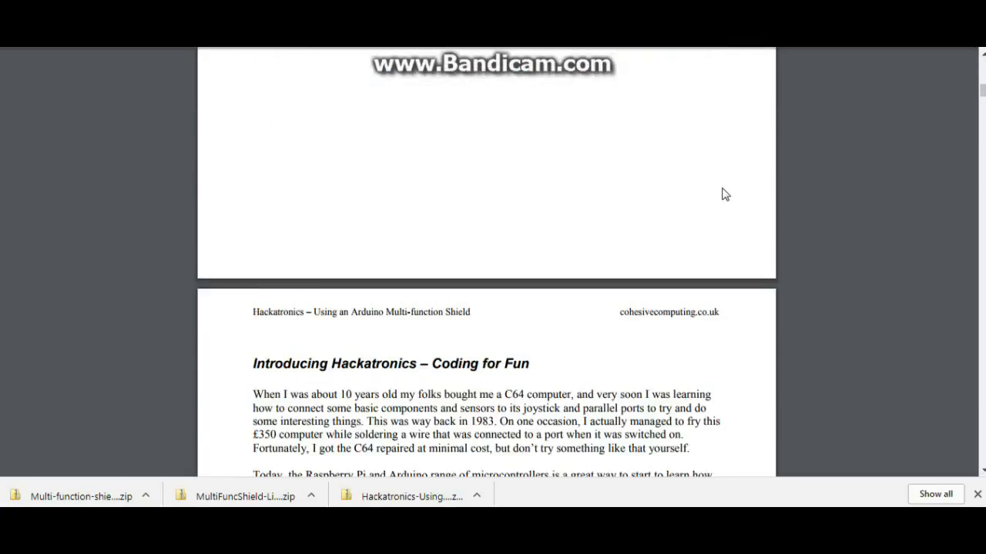
scroll(down, 3)
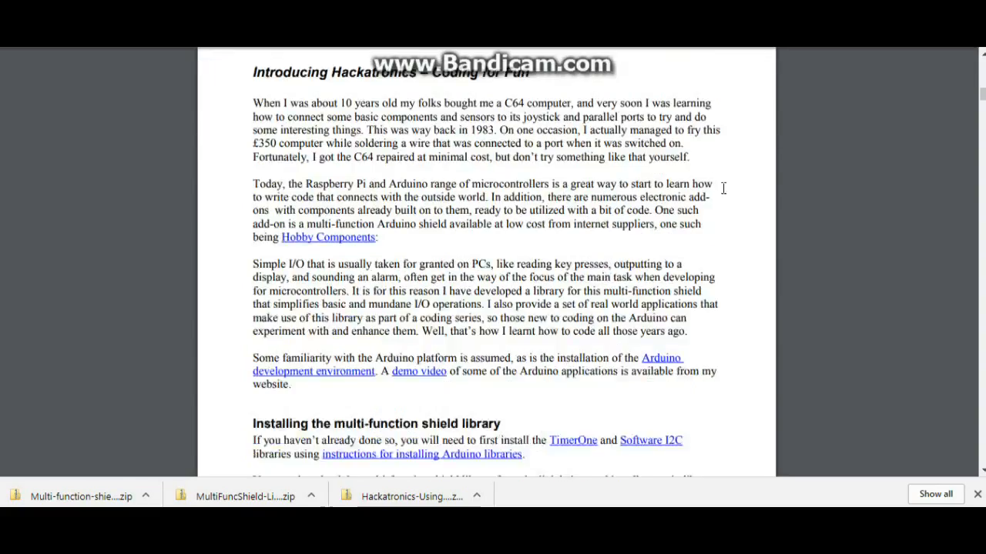
scroll(down, 3)
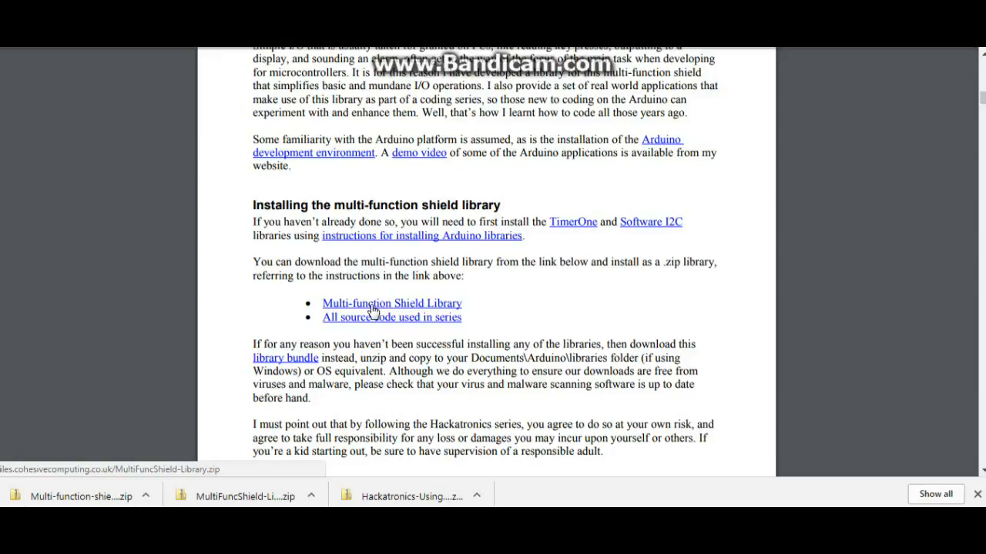
mouse_move(585, 231)
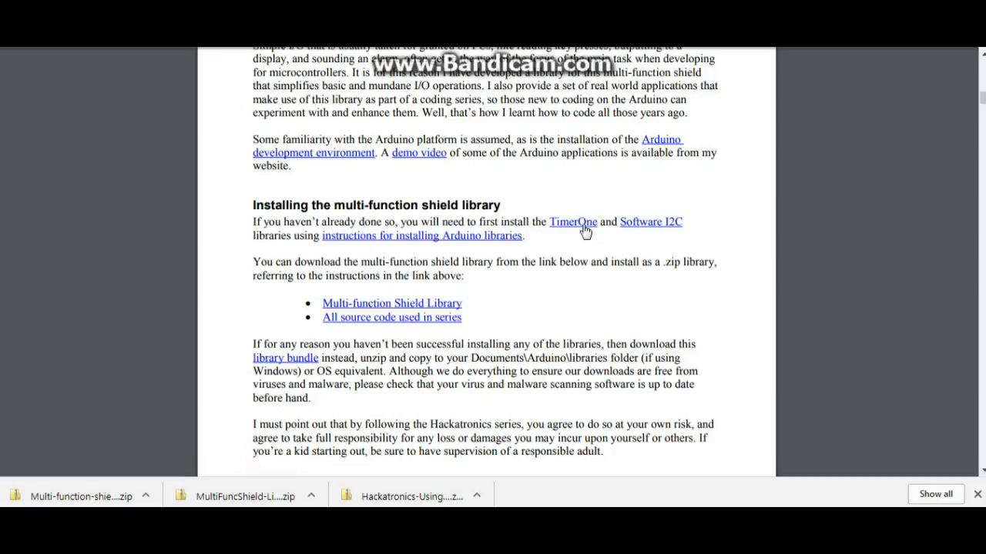
mouse_move(651, 222)
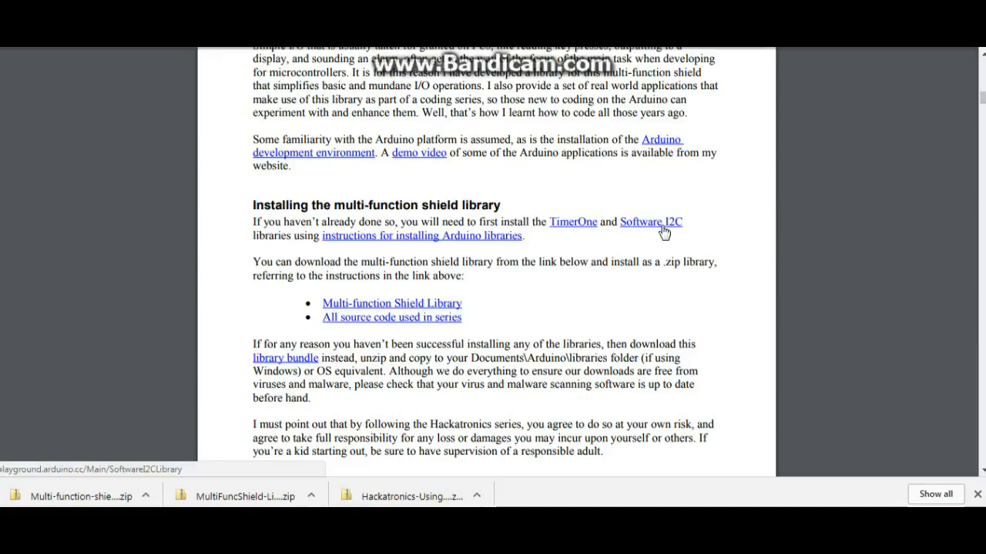
mouse_move(675, 226)
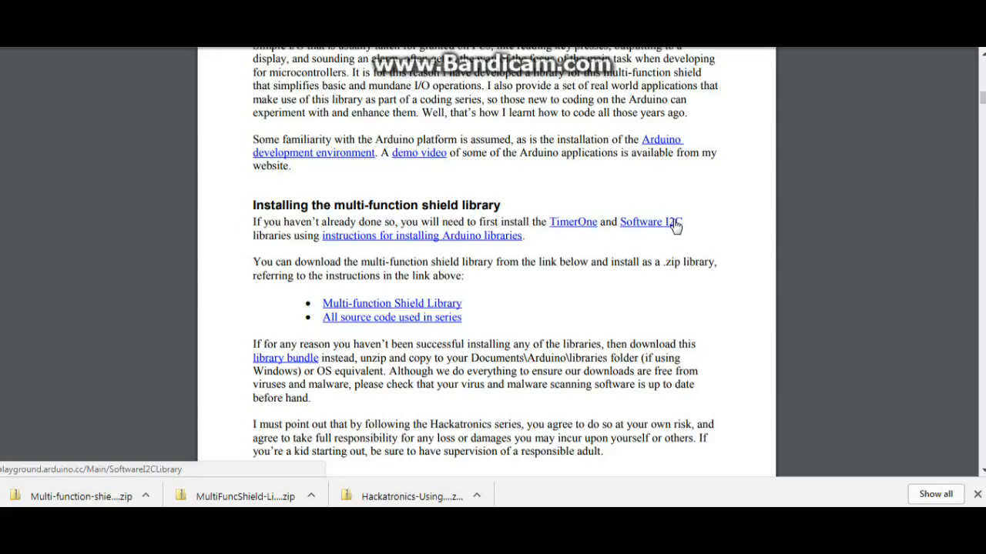
Scroll past the library download links down to Part 1 Basic Input / Output
scroll(down, 3)
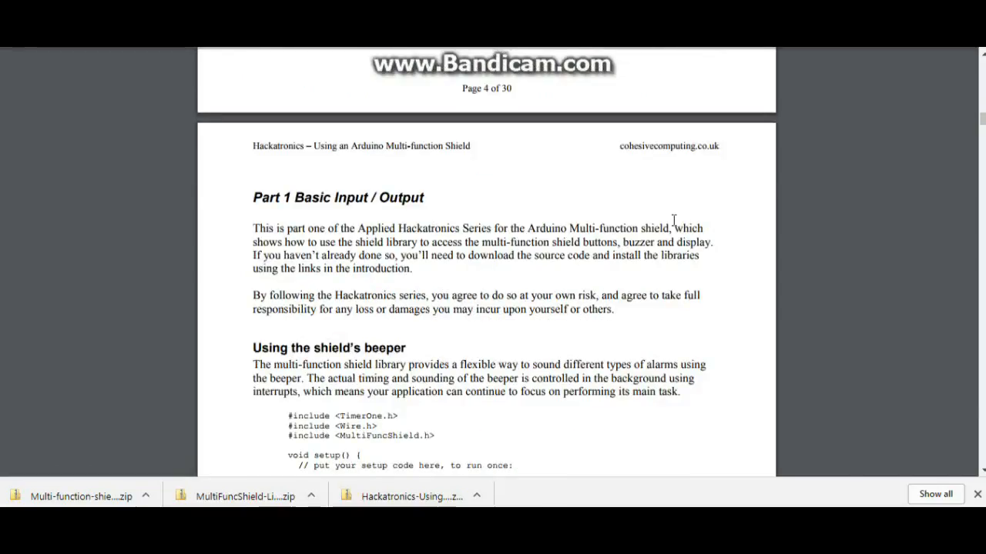
Scroll past the beeper and button-press sketches to 'Writing to the shield's digit display'
scroll(down, 3)
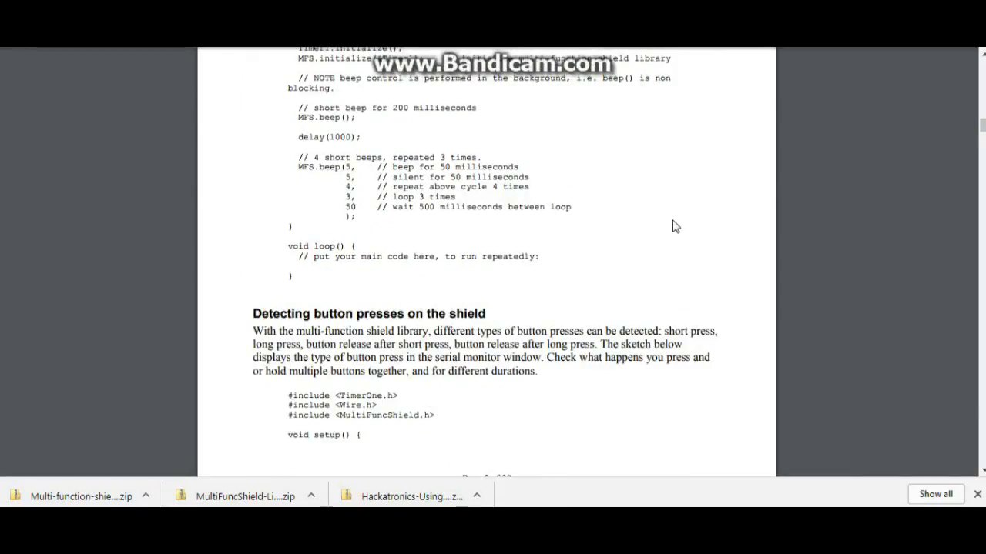
scroll(down, 3)
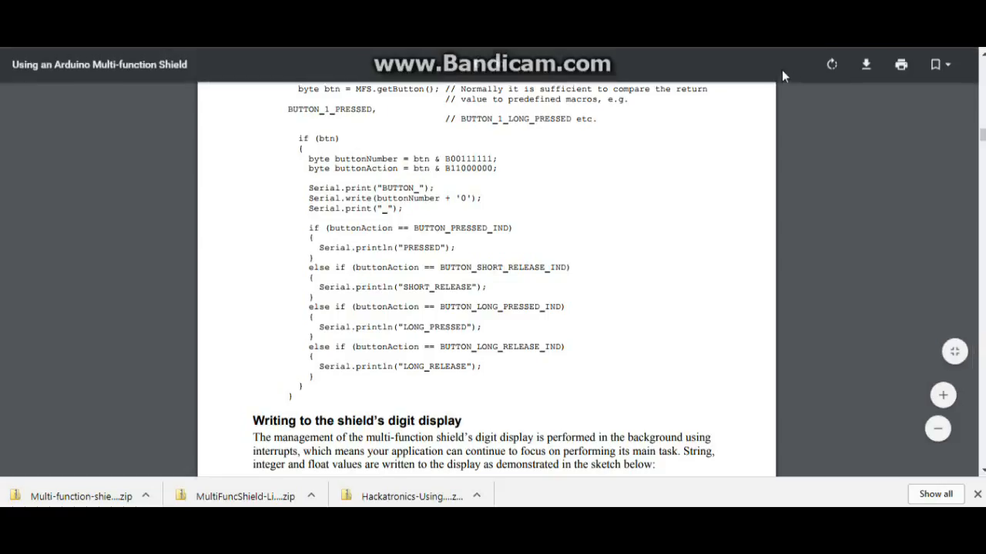
mouse_move(682, 212)
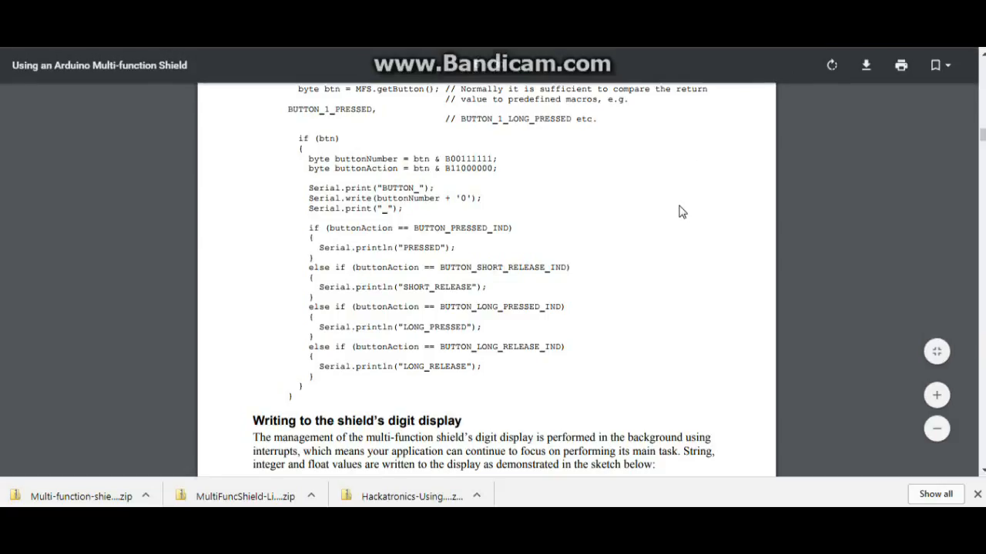
scroll(down, 3)
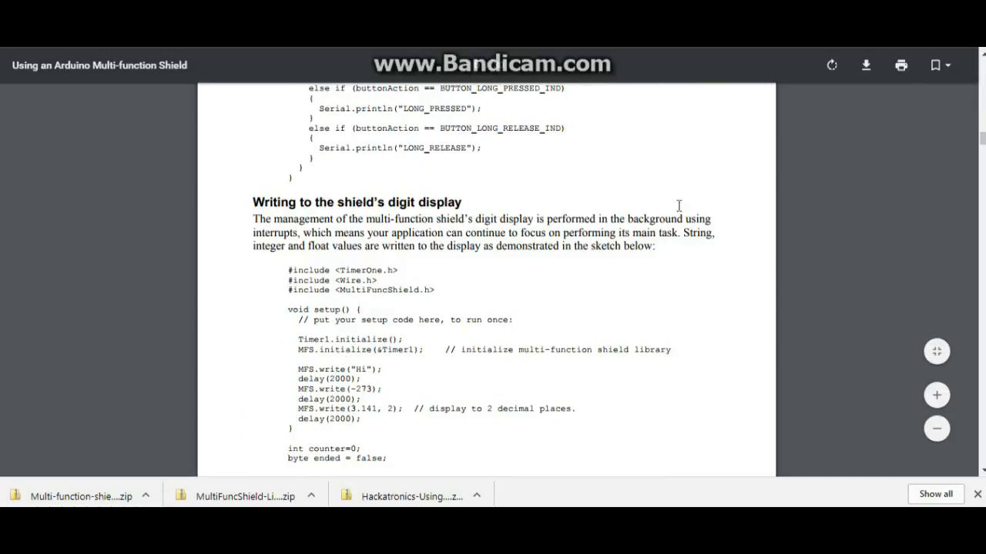
scroll(down, 3)
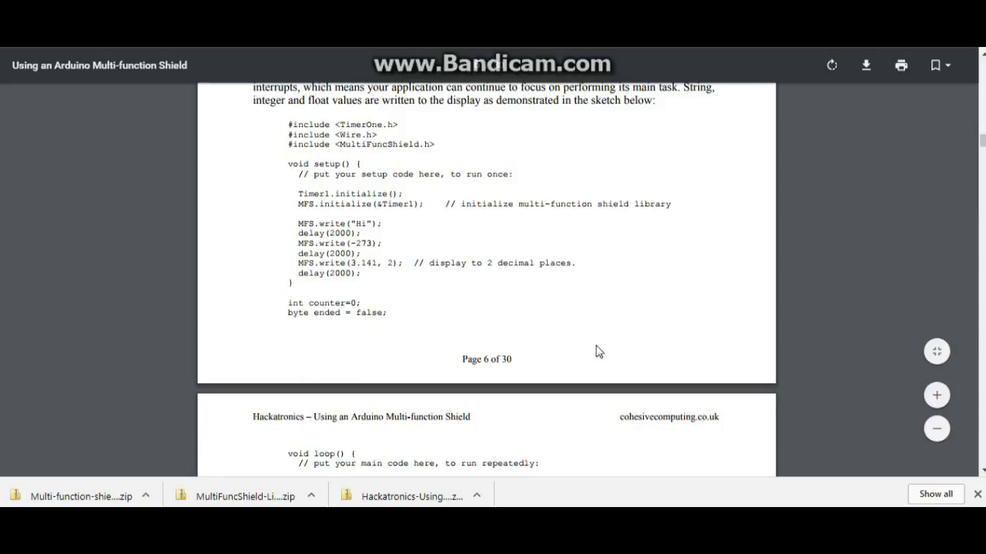
mouse_move(440, 145)
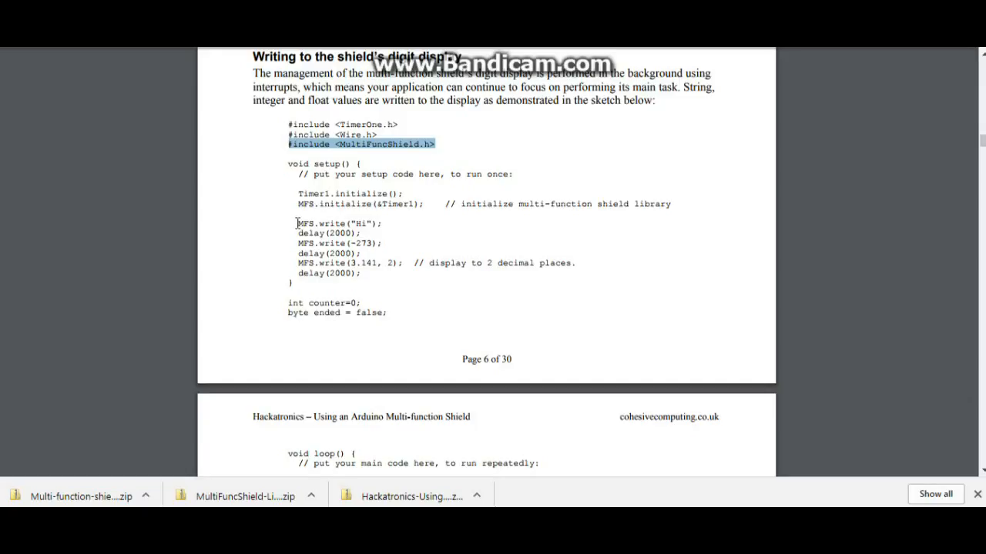
click(294, 223)
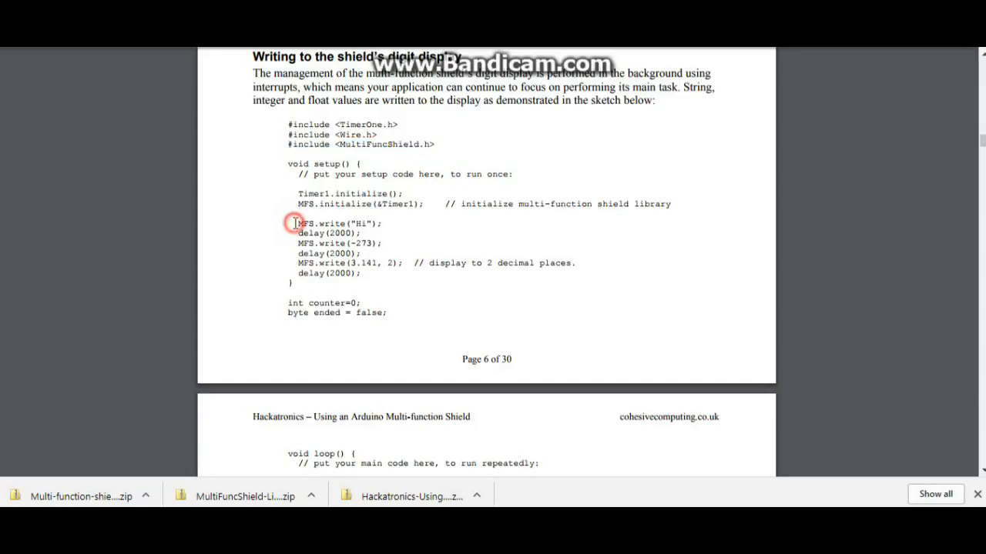
double_click(308, 223)
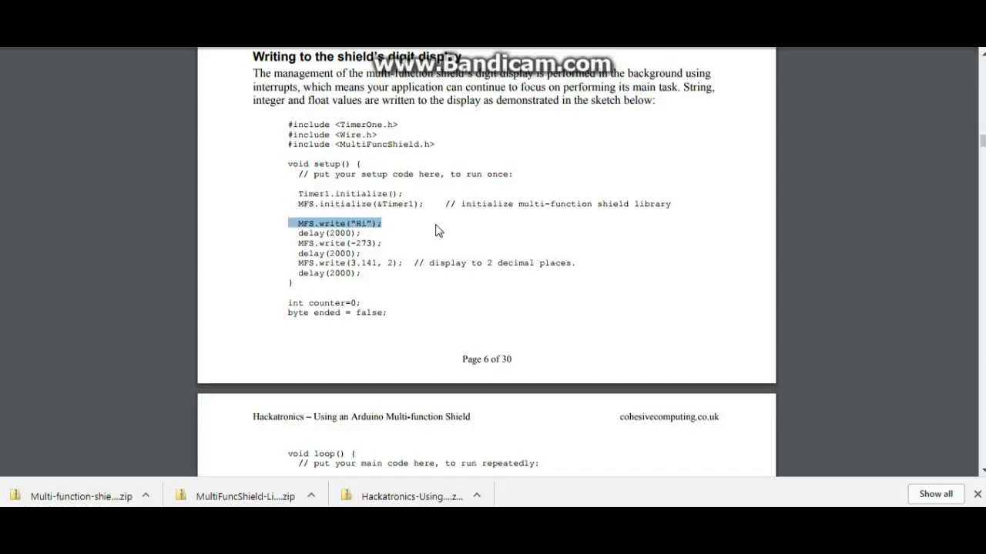
mouse_move(439, 228)
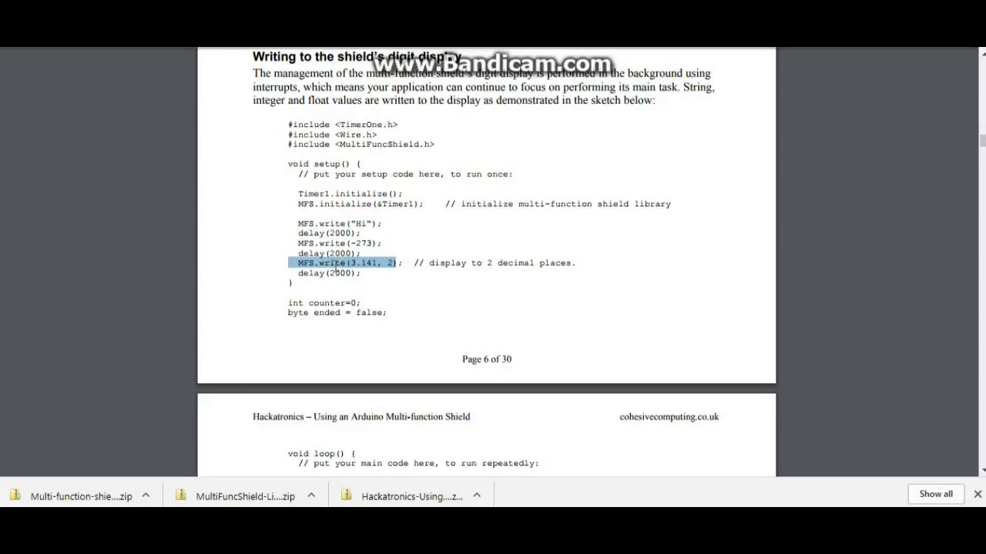
mouse_move(384, 267)
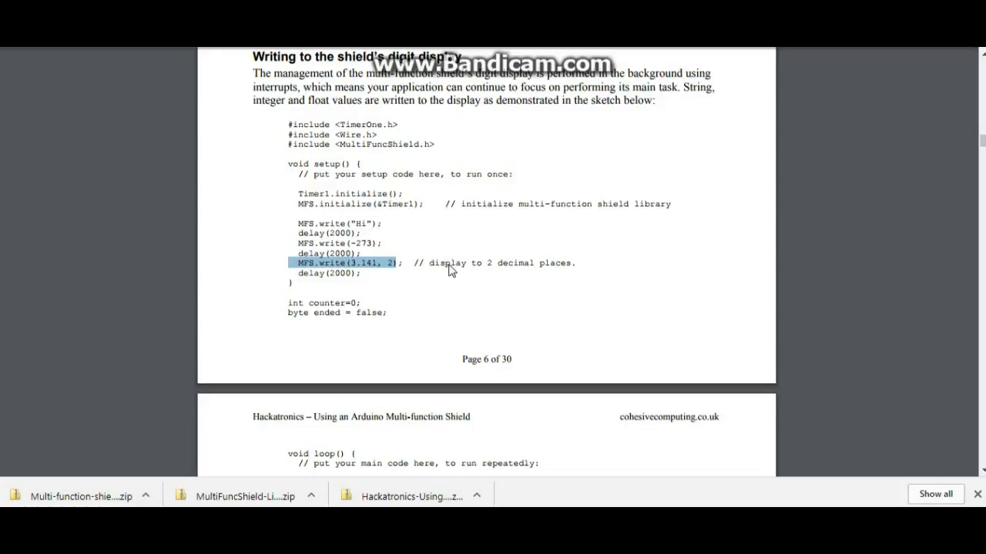
scroll(down, 3)
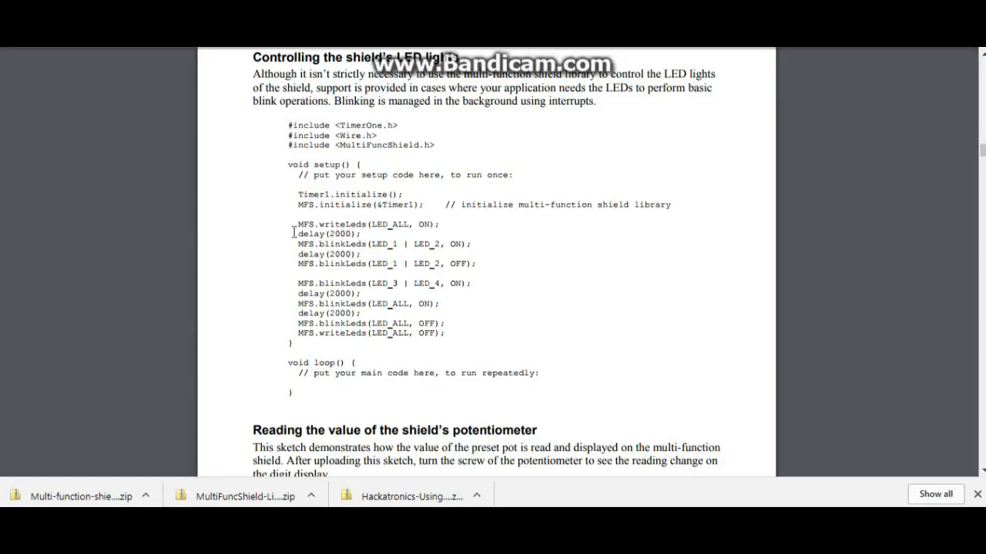
Highlight the all-LEDs-on MFS.writeLeds line, then scroll to the potentiometer section
double_click(330, 224)
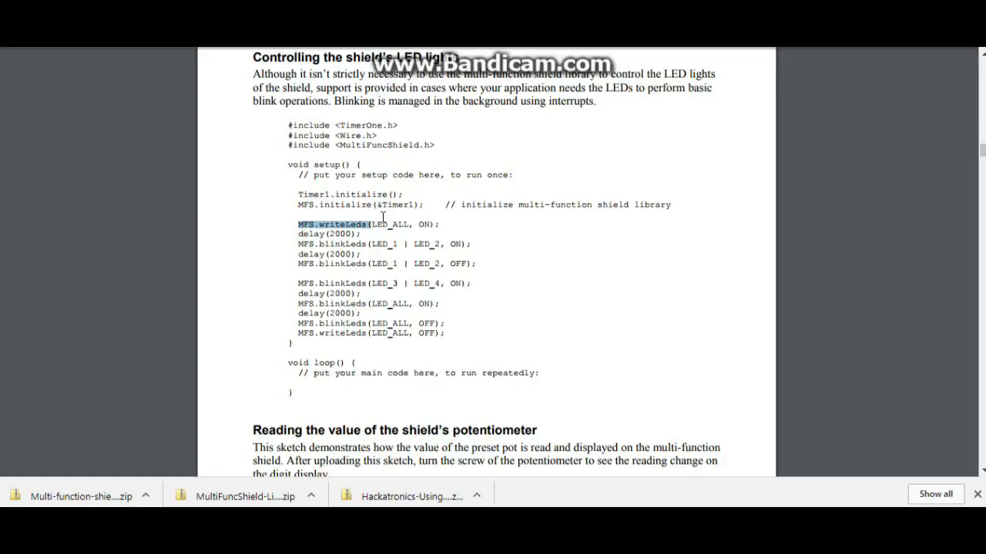
drag(382, 219, 442, 223)
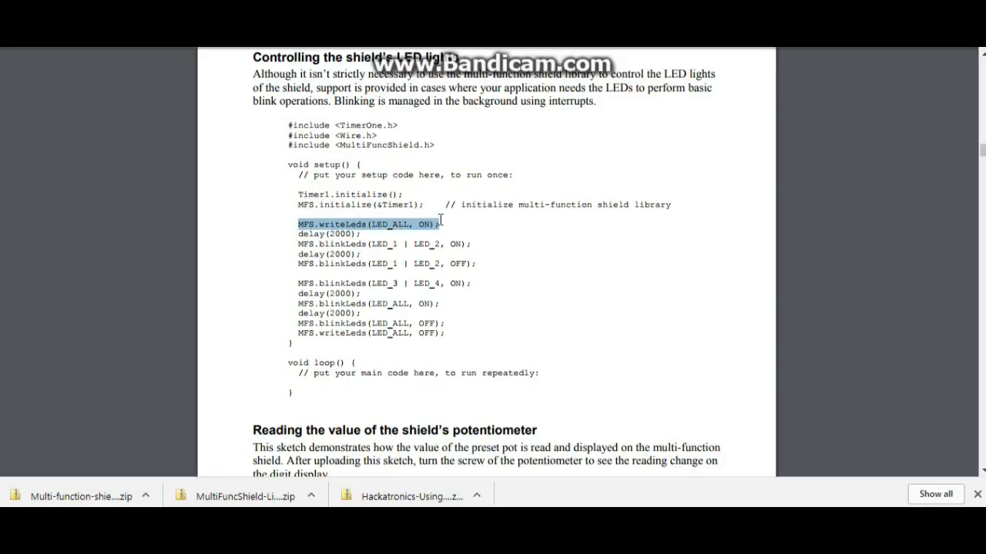
click(296, 245)
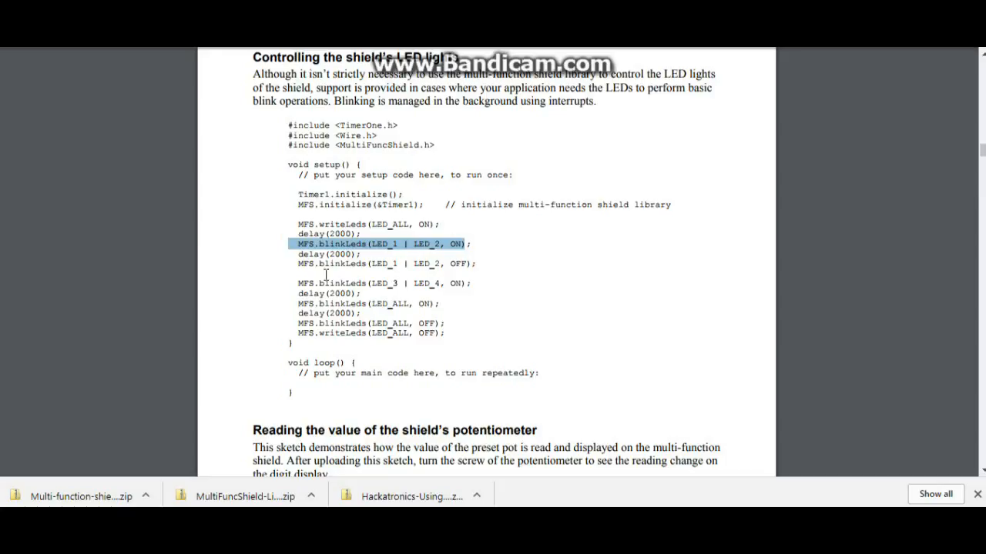
scroll(down, 3)
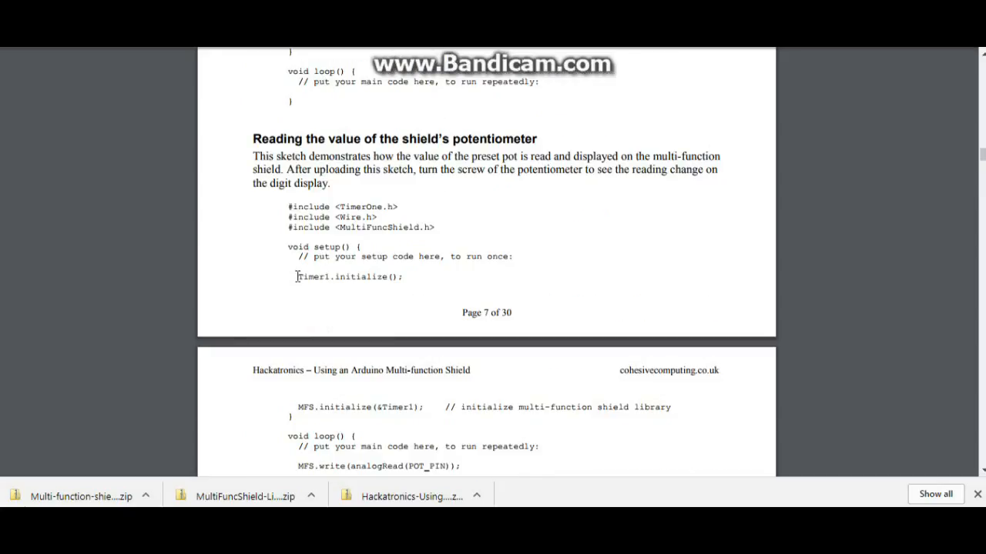
Scroll past pulse counting, LM35 and HC SR04 to MPU6050, highlighting 'LM35'
scroll(down, 3)
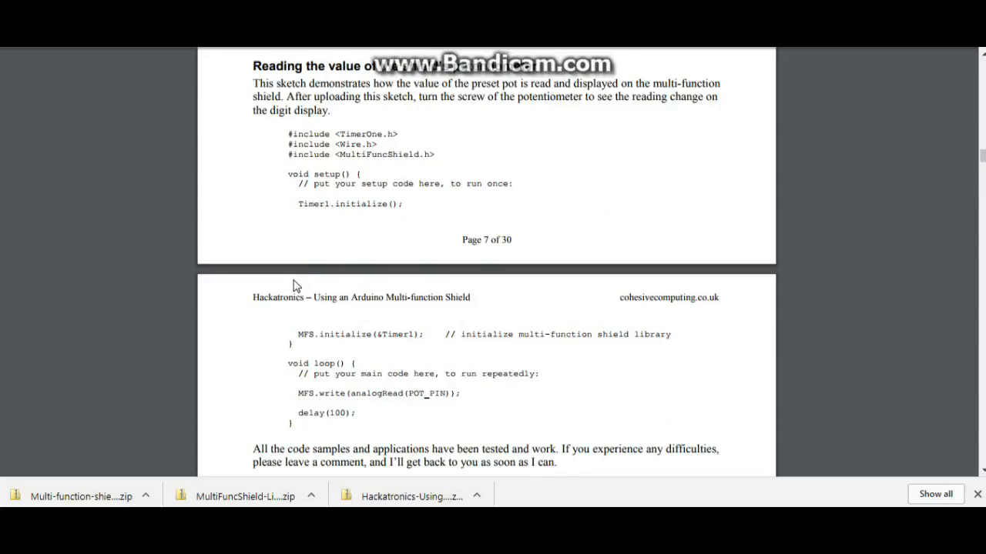
mouse_move(295, 393)
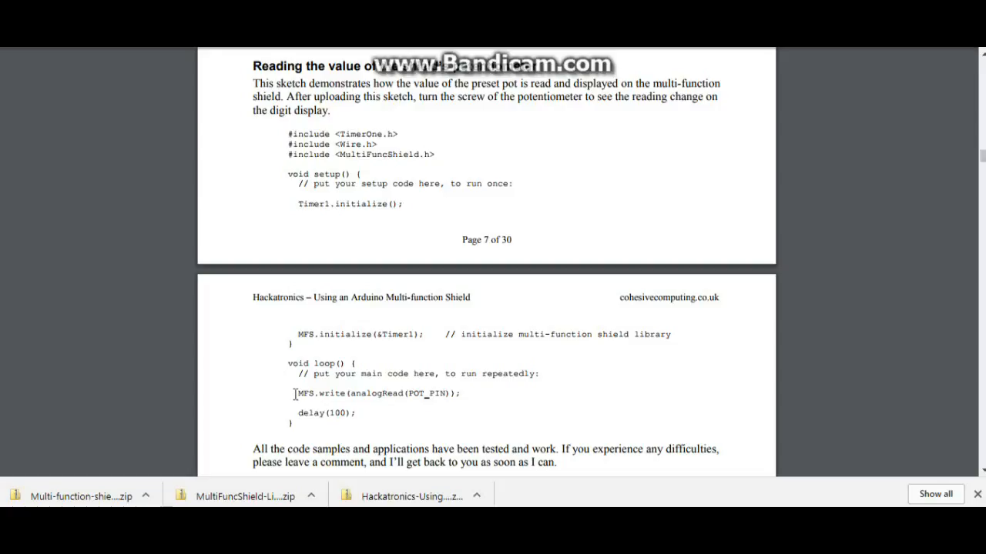
scroll(down, 3)
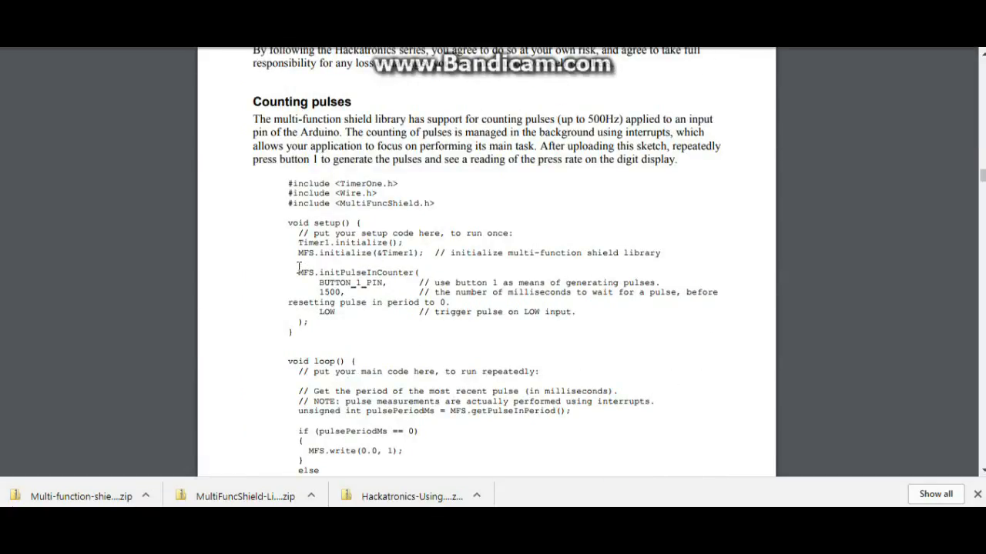
scroll(down, 3)
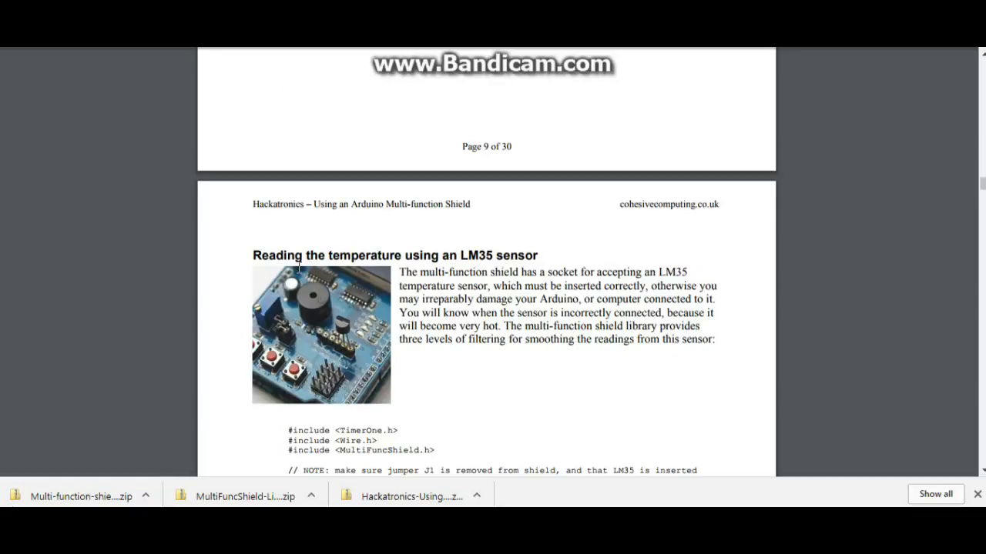
scroll(down, 3)
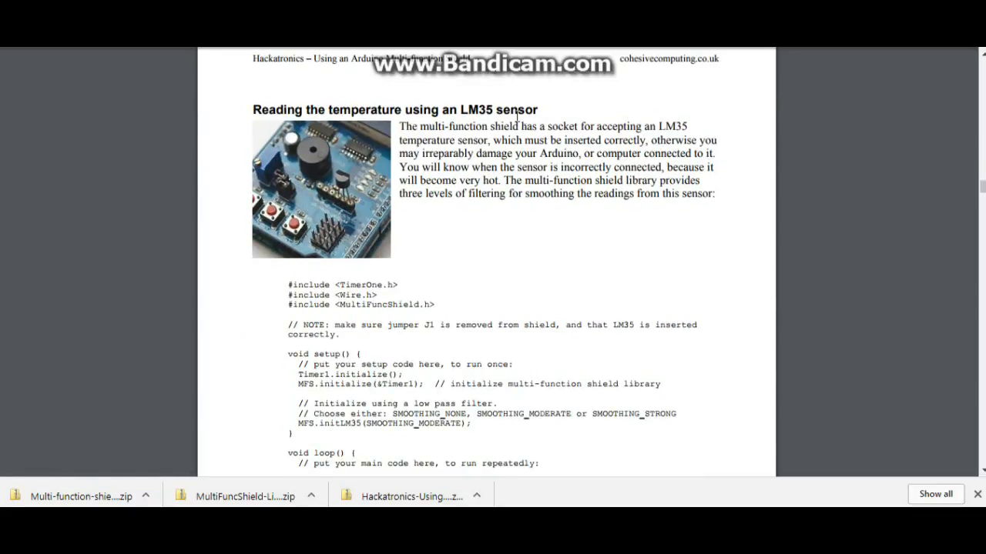
double_click(480, 110)
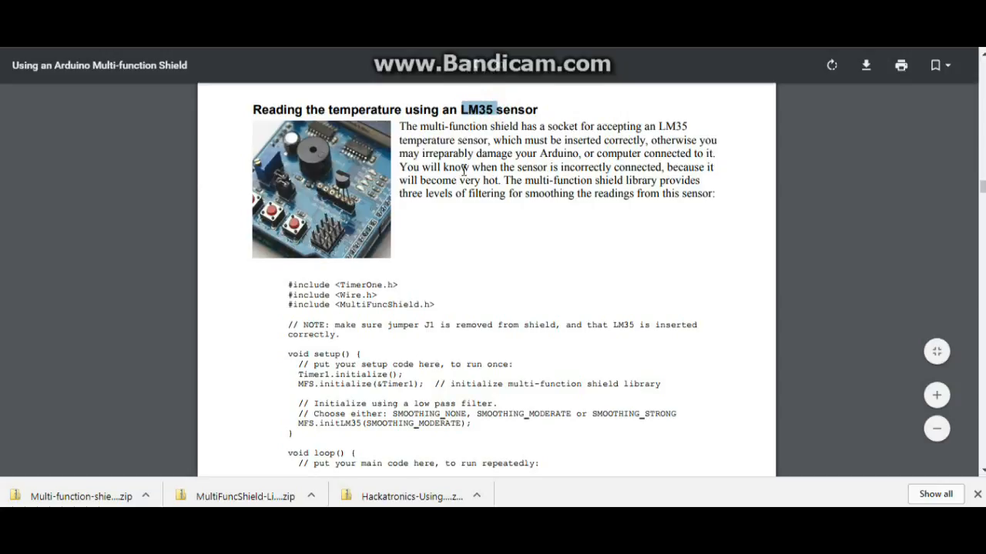
scroll(down, 3)
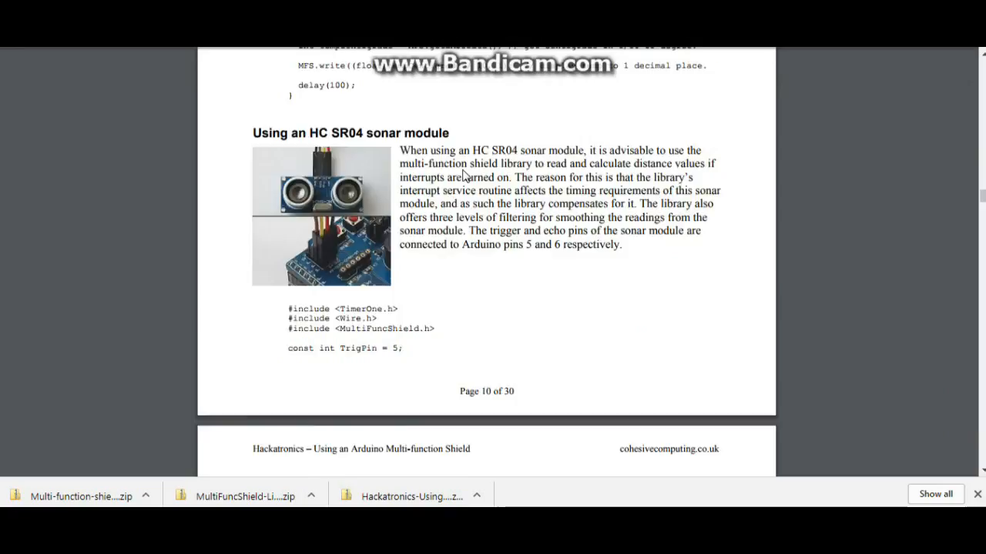
scroll(down, 3)
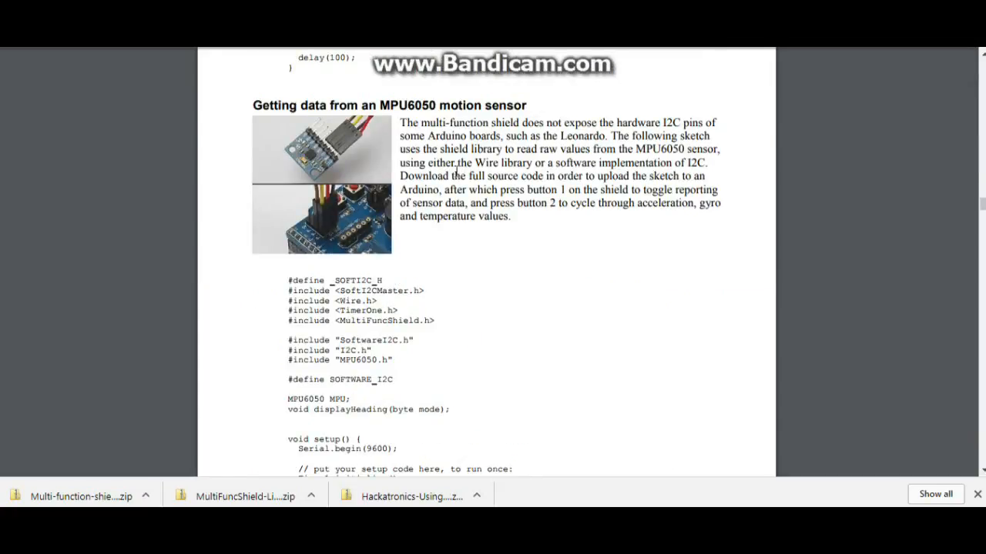